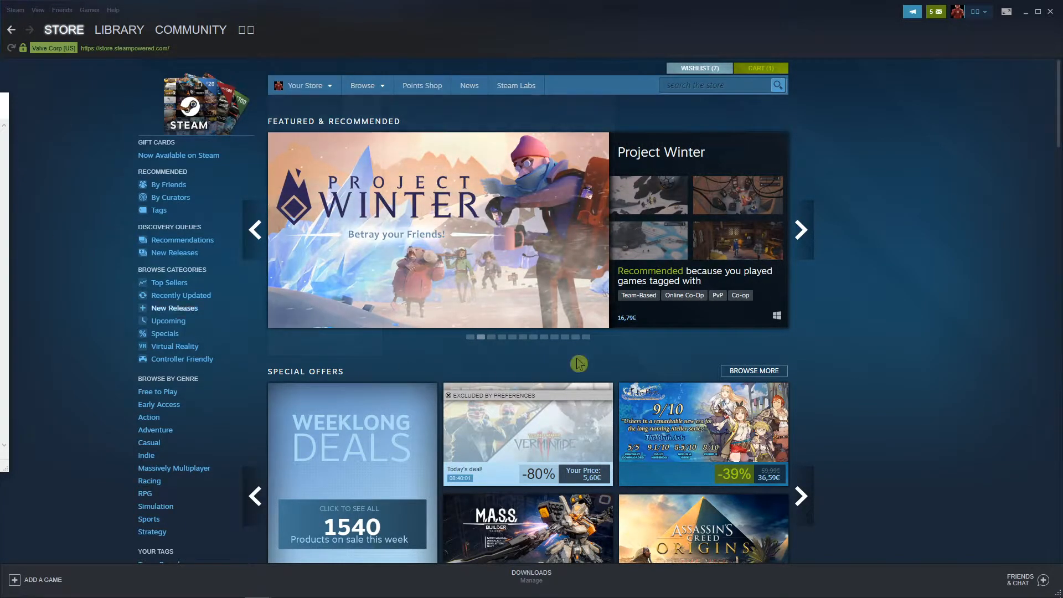
Step: Show Your Groups from the Community profile menu
left_click(189, 29)
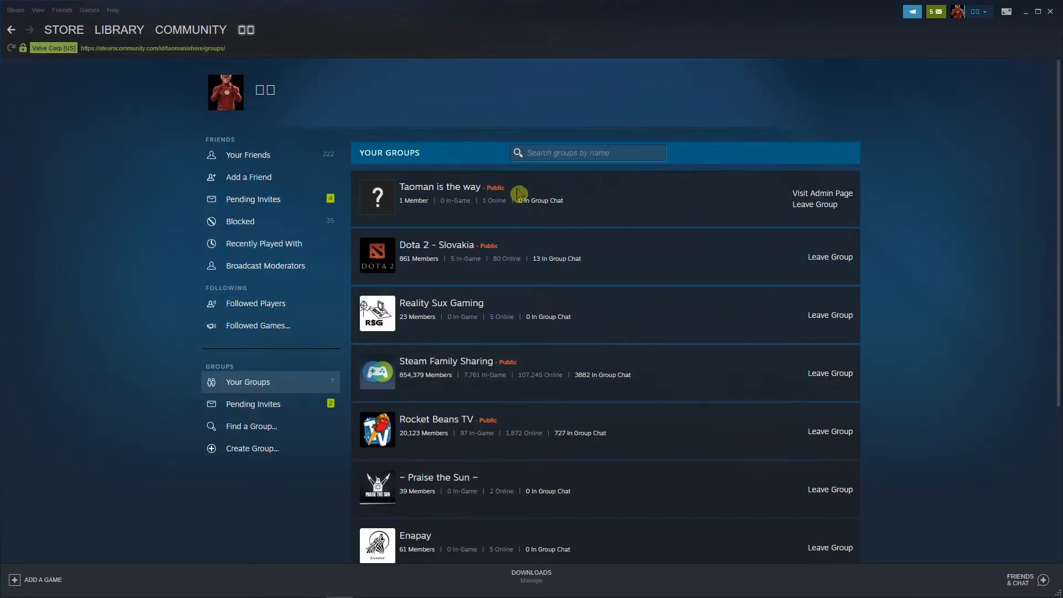
Step: Go to the 'Taoman is the way' group page and bring the Admin Tools into view
left_click(439, 187)
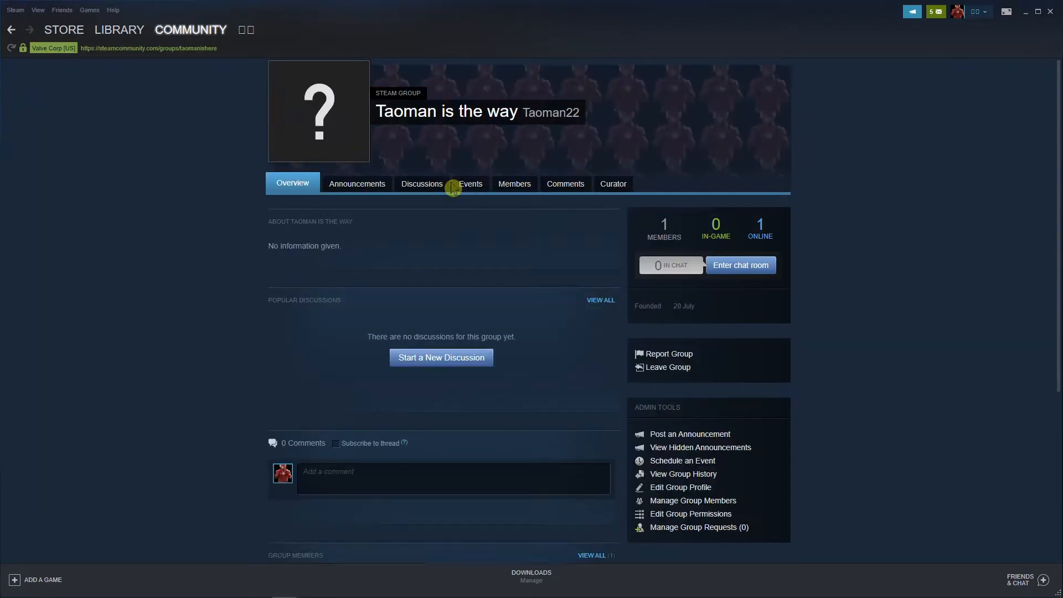
mouse_move(726, 211)
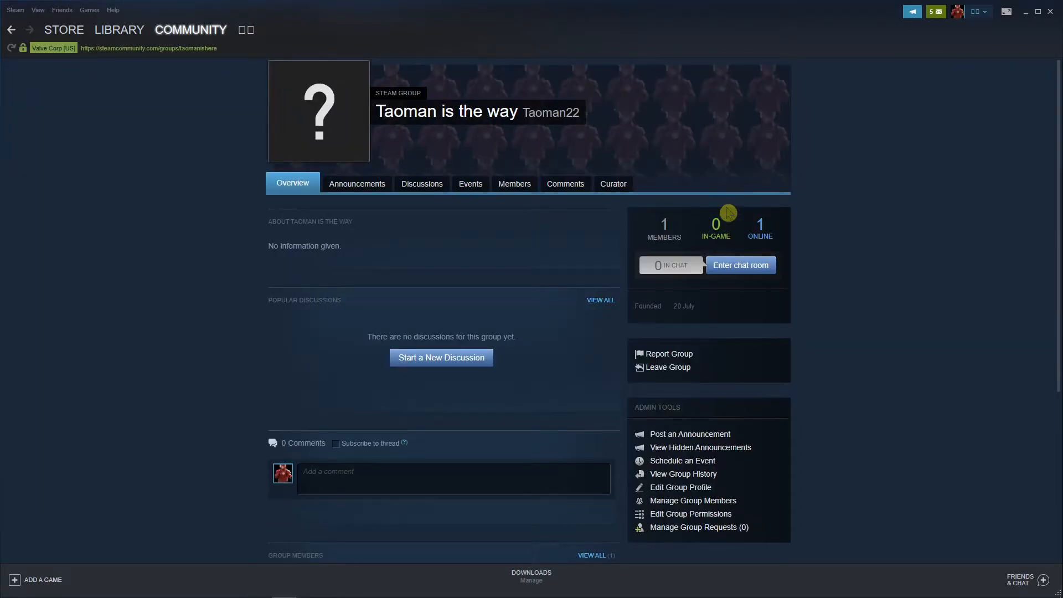
scroll("down", 3)
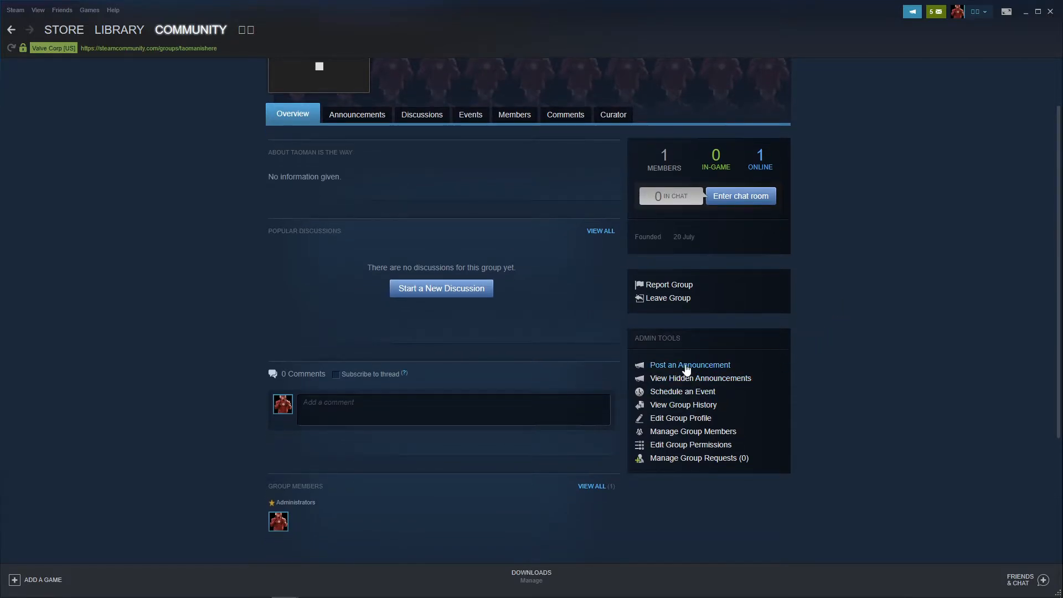
Step: Post a group announcement headlined 'What up everybody' with message 'Hey there!'
left_click(689, 364)
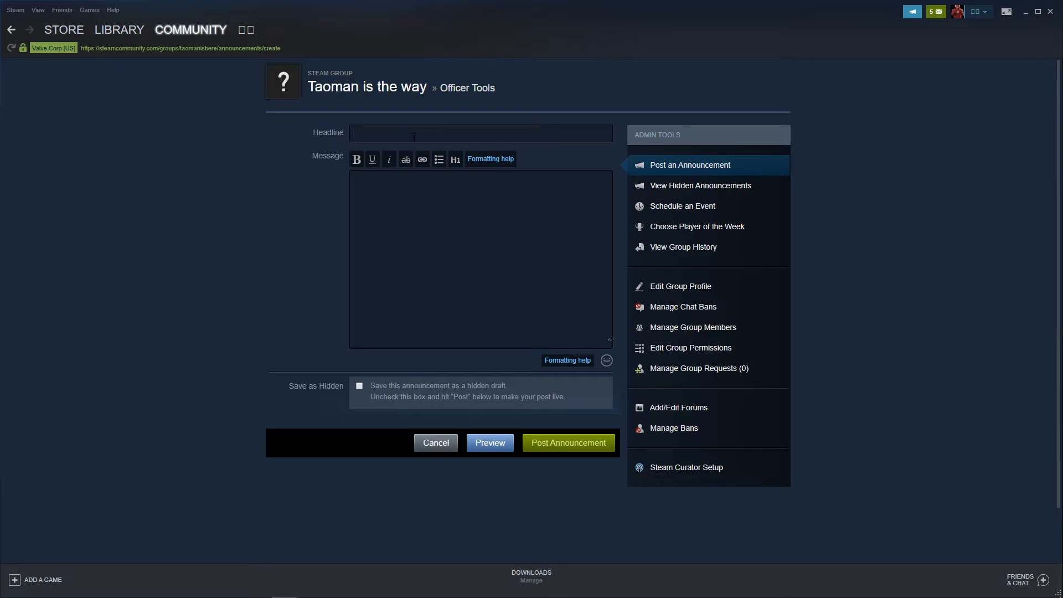
type("What up everybody")
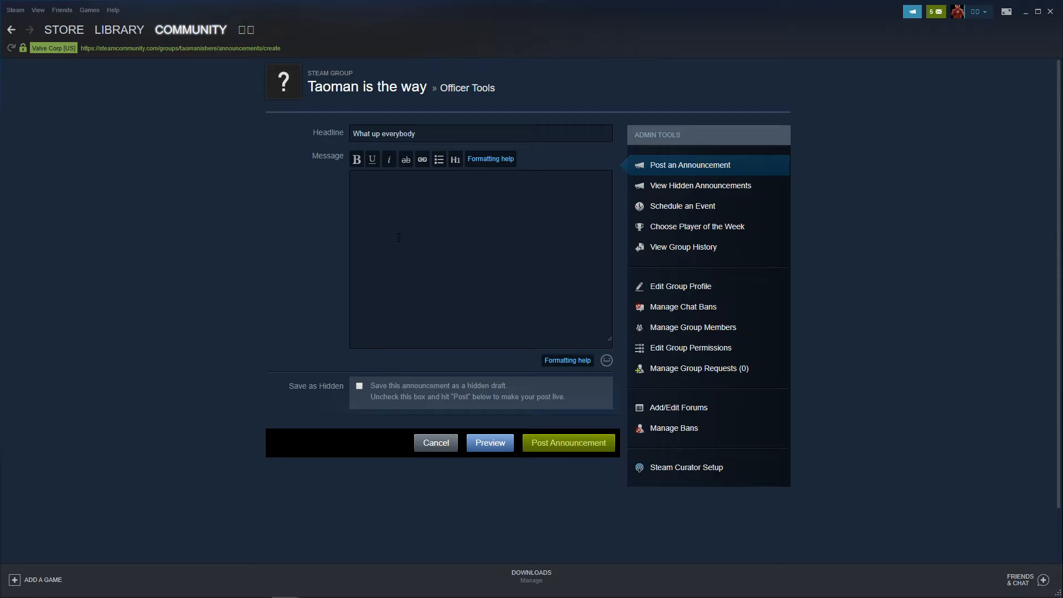
type("Hey there!")
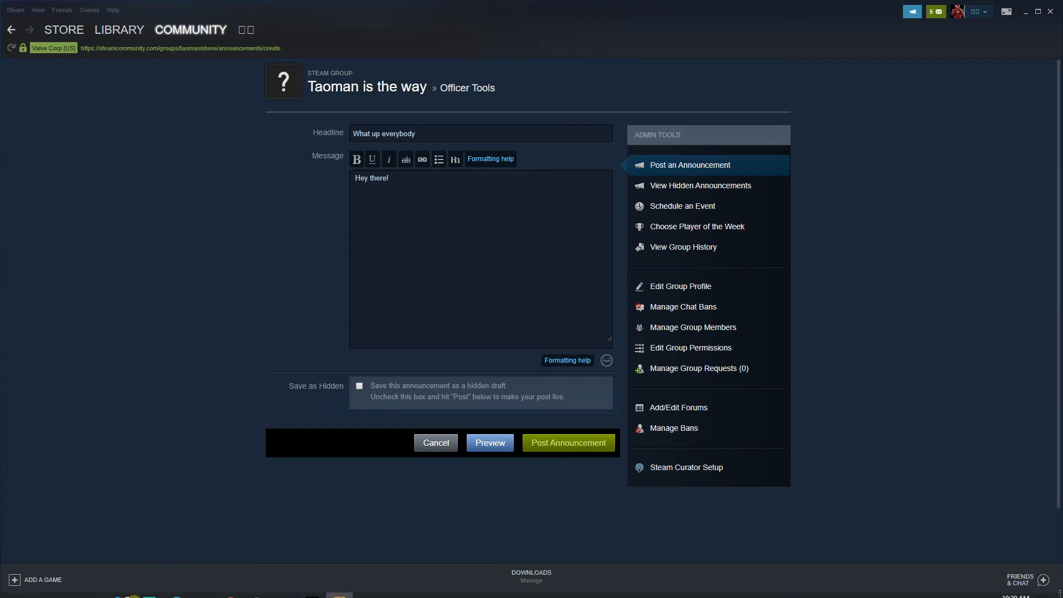
left_click(567, 442)
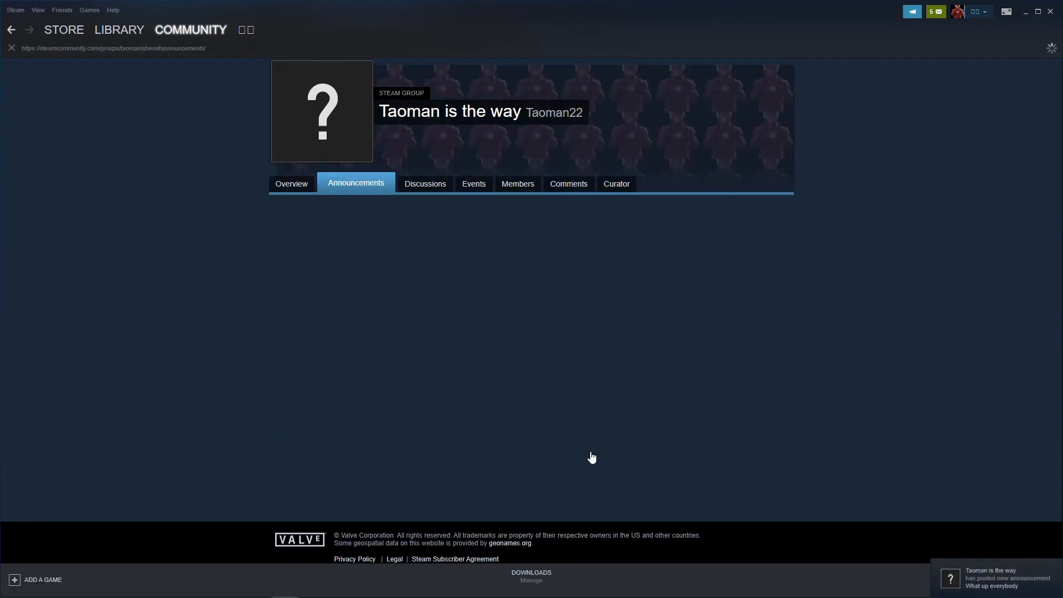